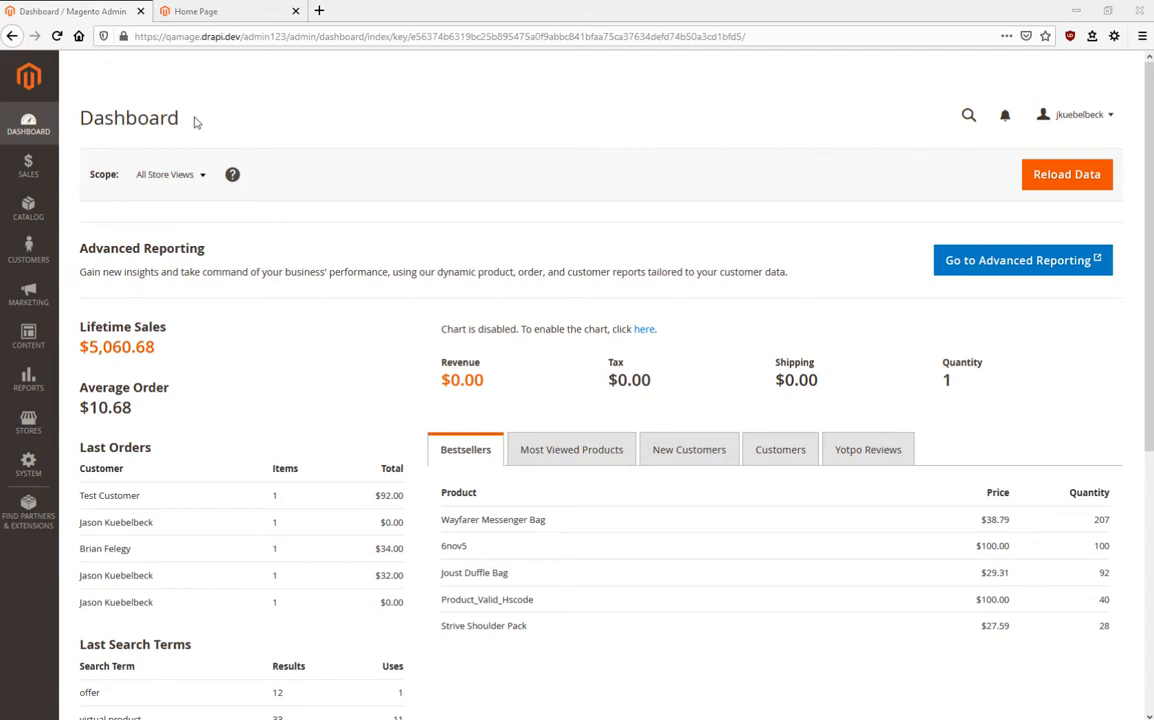
Navigate Stores > Configuration to the Digital River General Settings page
left_click(28, 418)
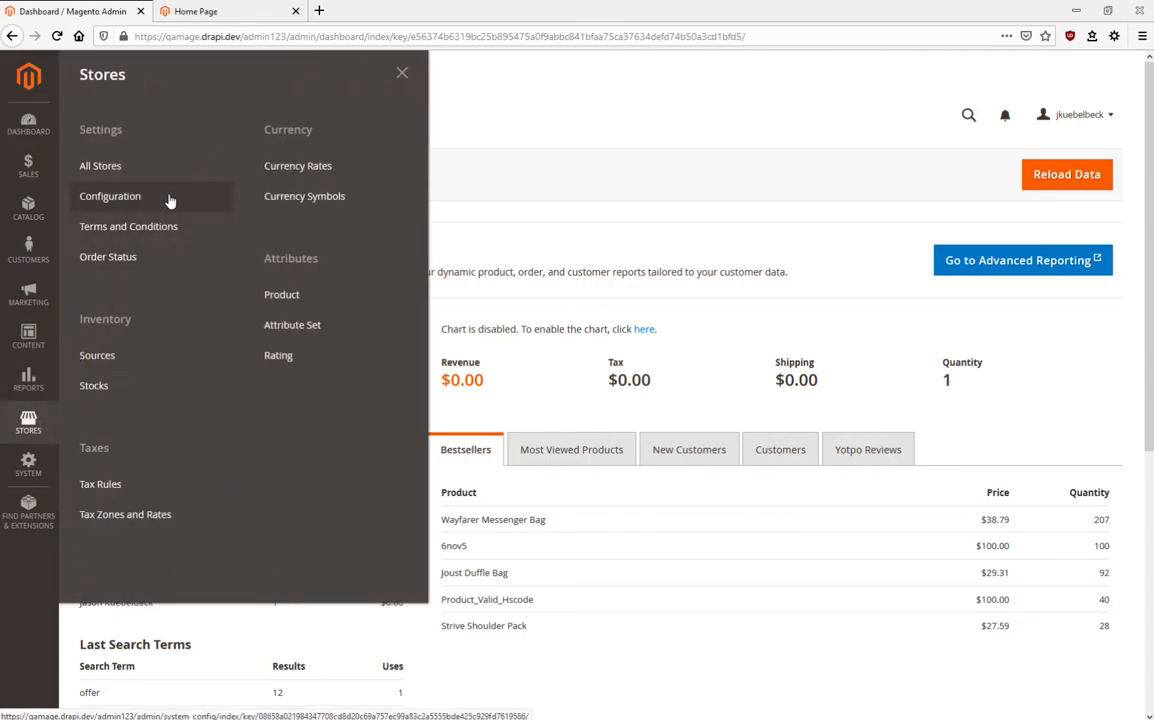
left_click(110, 196)
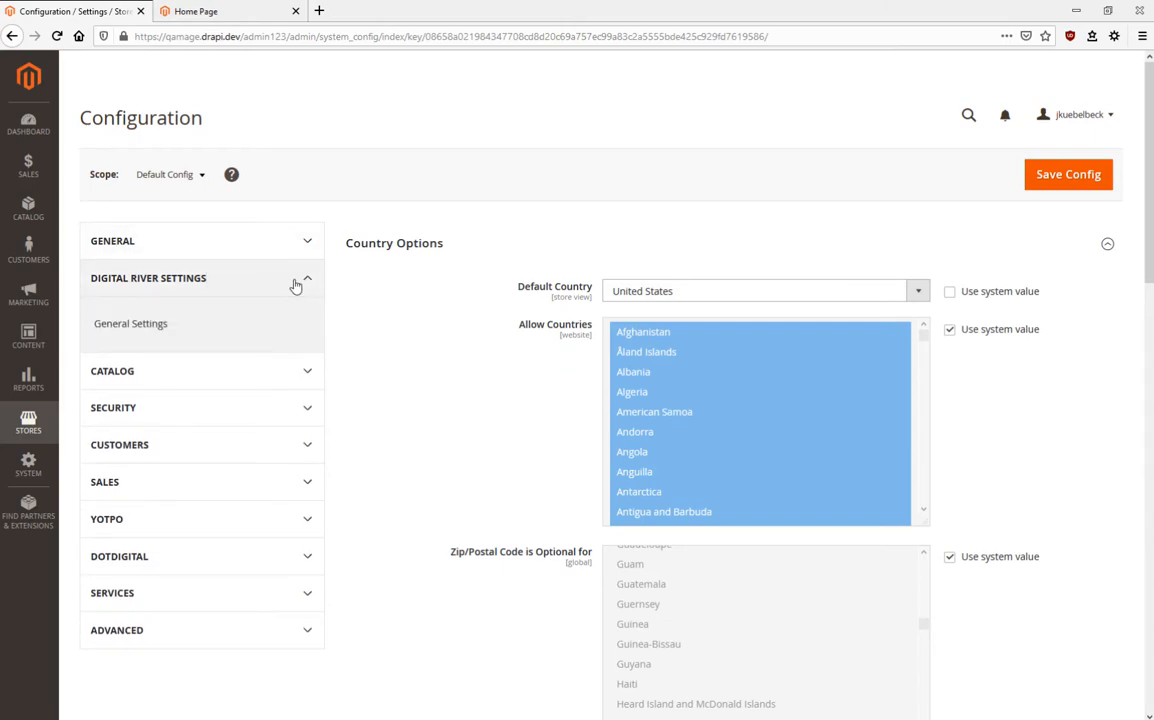
left_click(130, 324)
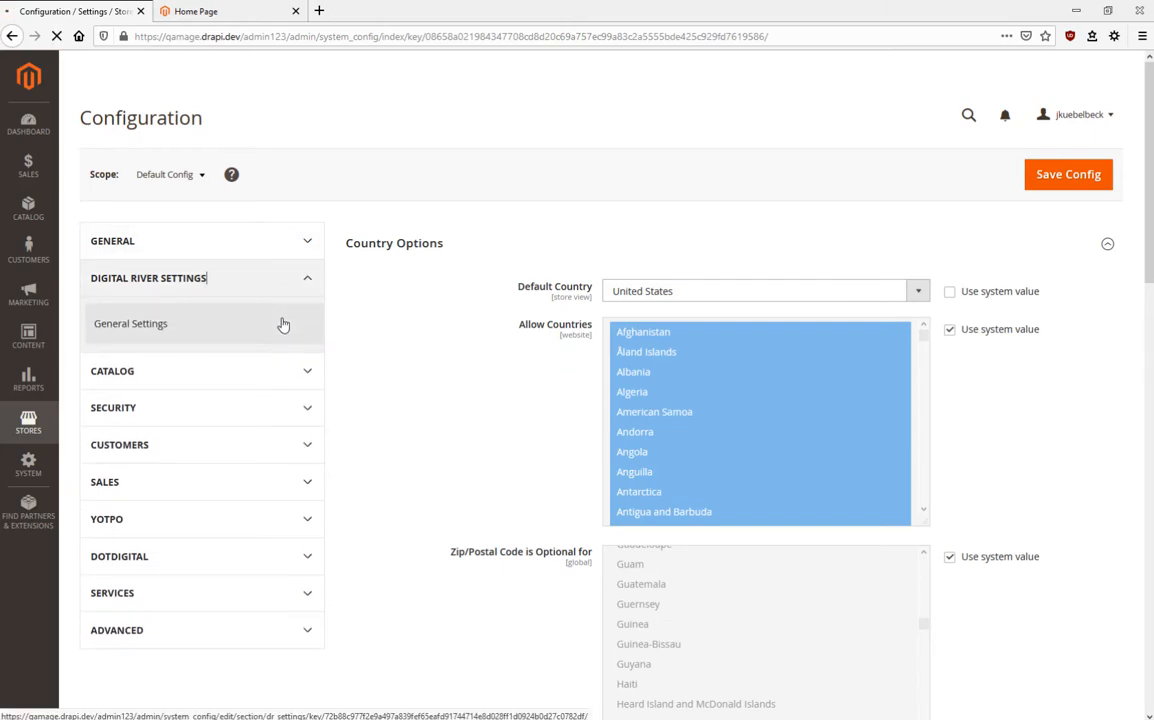
left_click(132, 324)
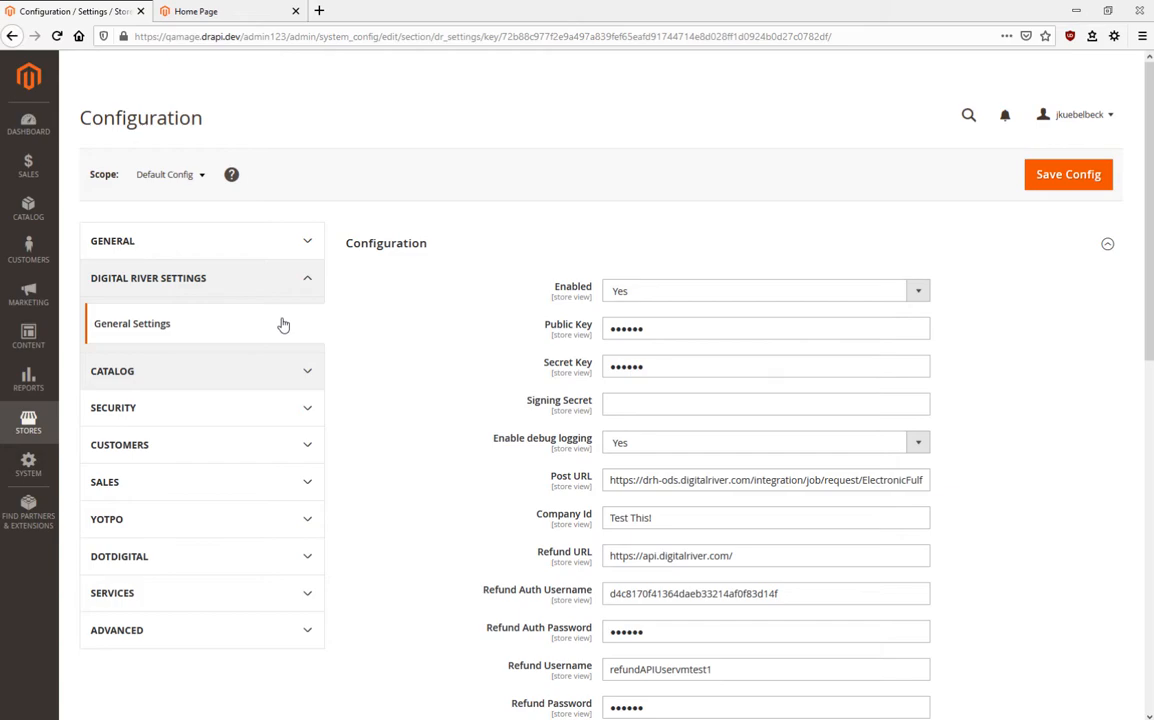
scroll("down", 3)
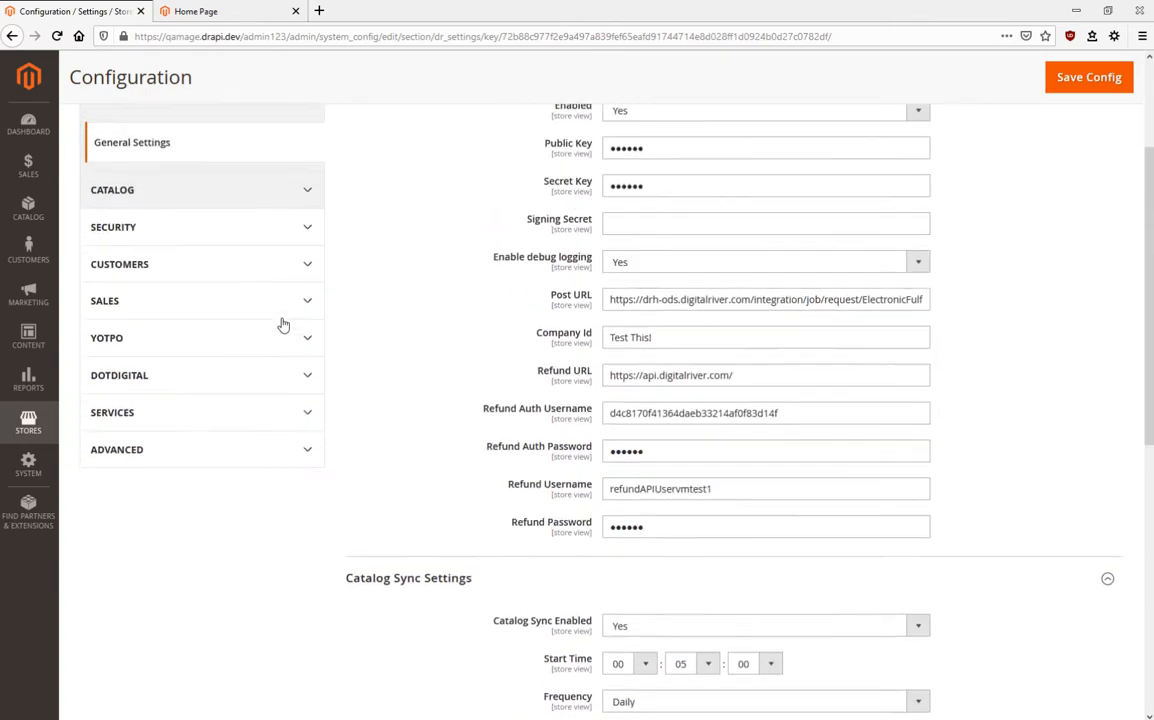
Under Sales > Payment Methods, keep Digital River Payment set to Enable = Yes
left_click(104, 300)
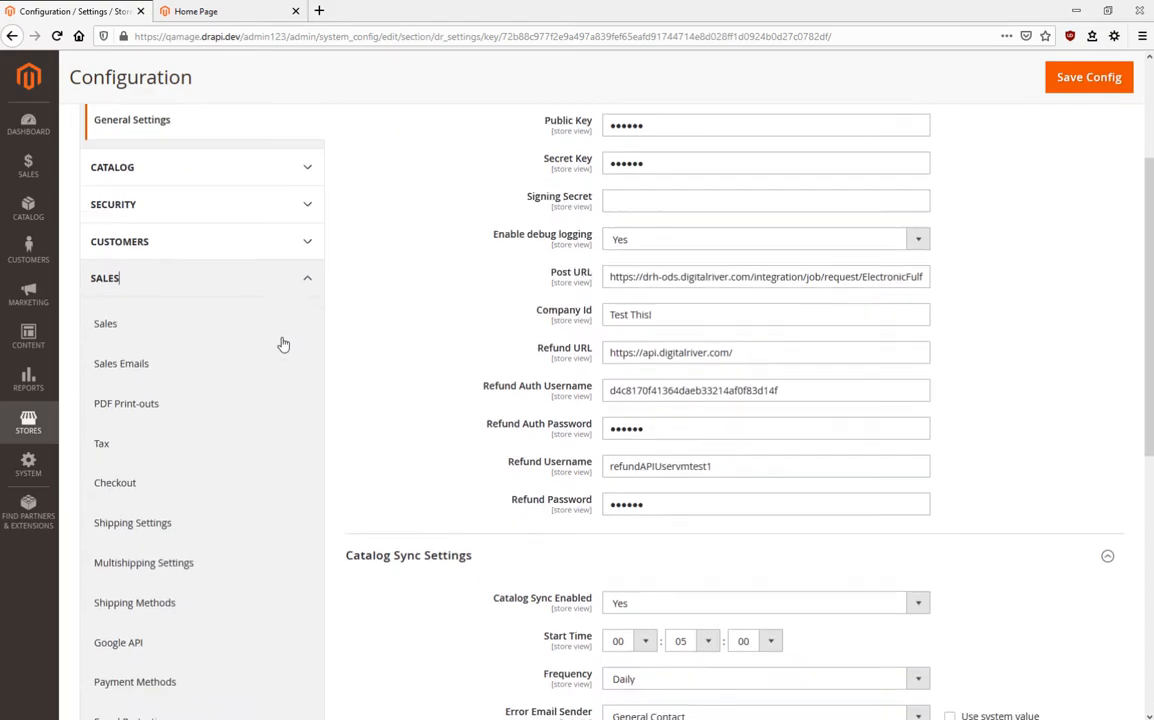
left_click(134, 684)
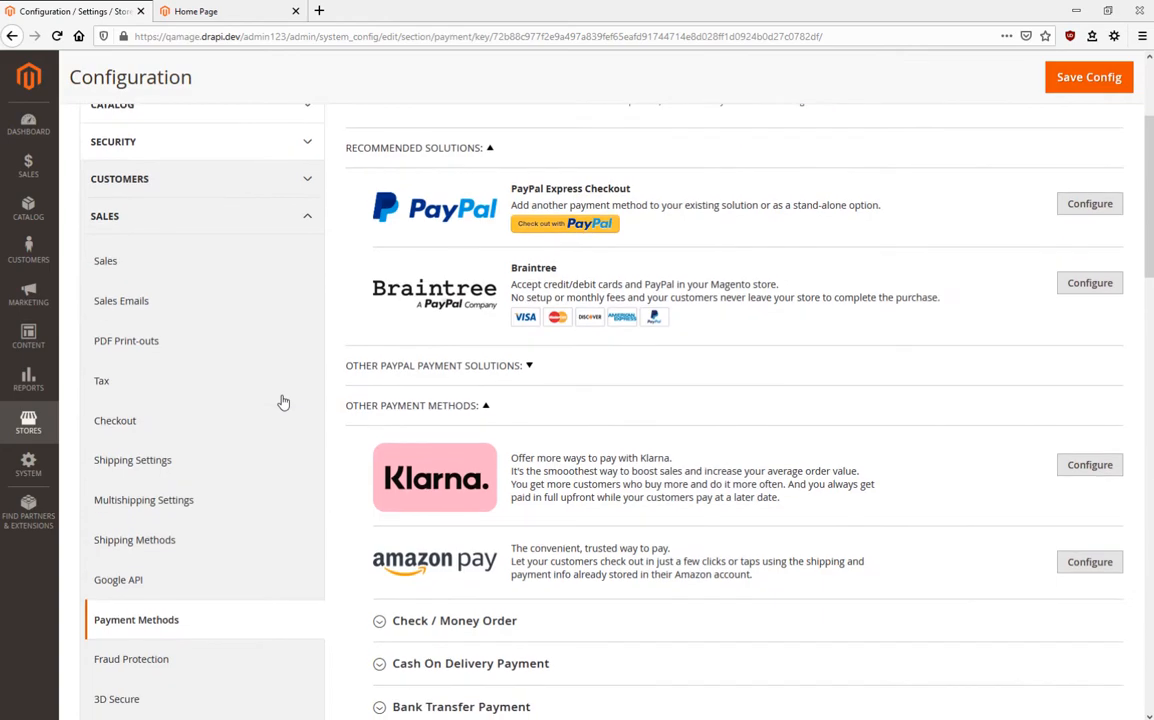
scroll("down", 3)
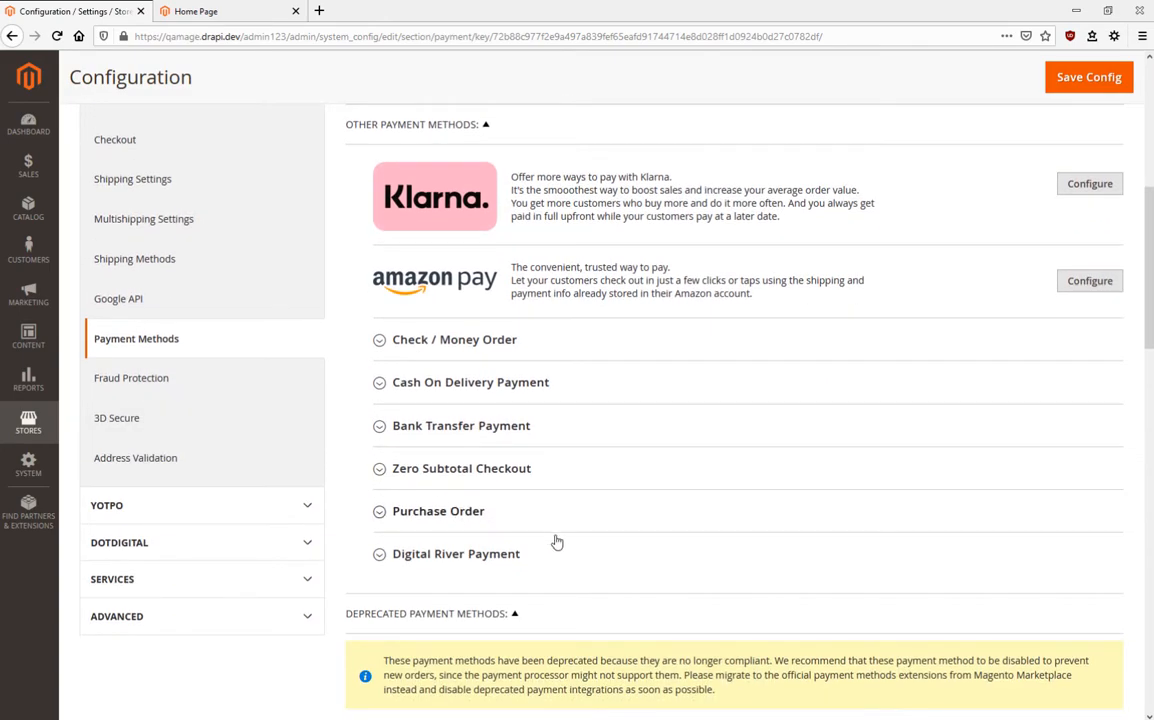
left_click(456, 554)
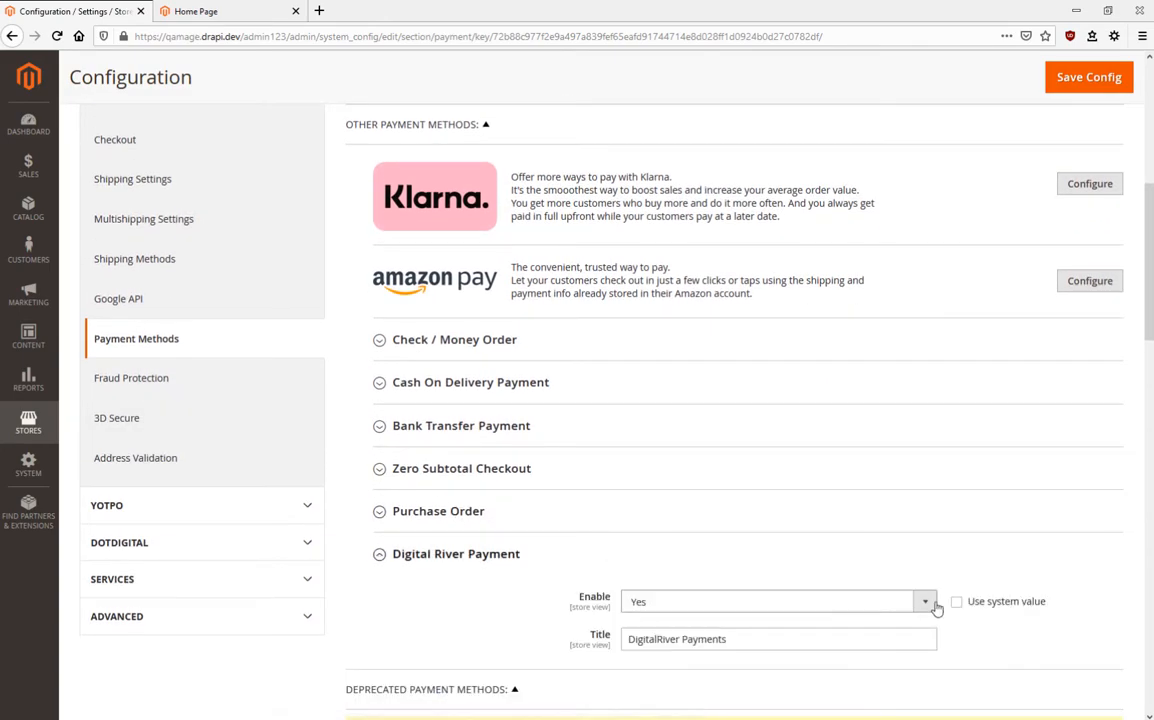
left_click(952, 602)
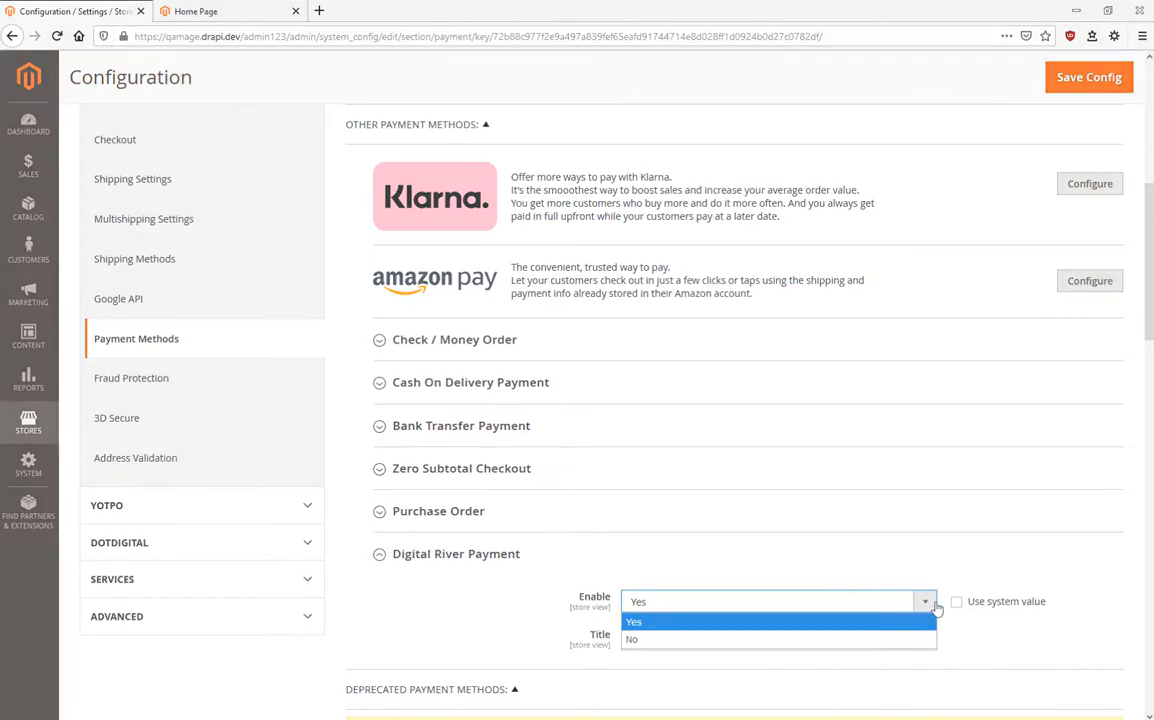
left_click(204, 12)
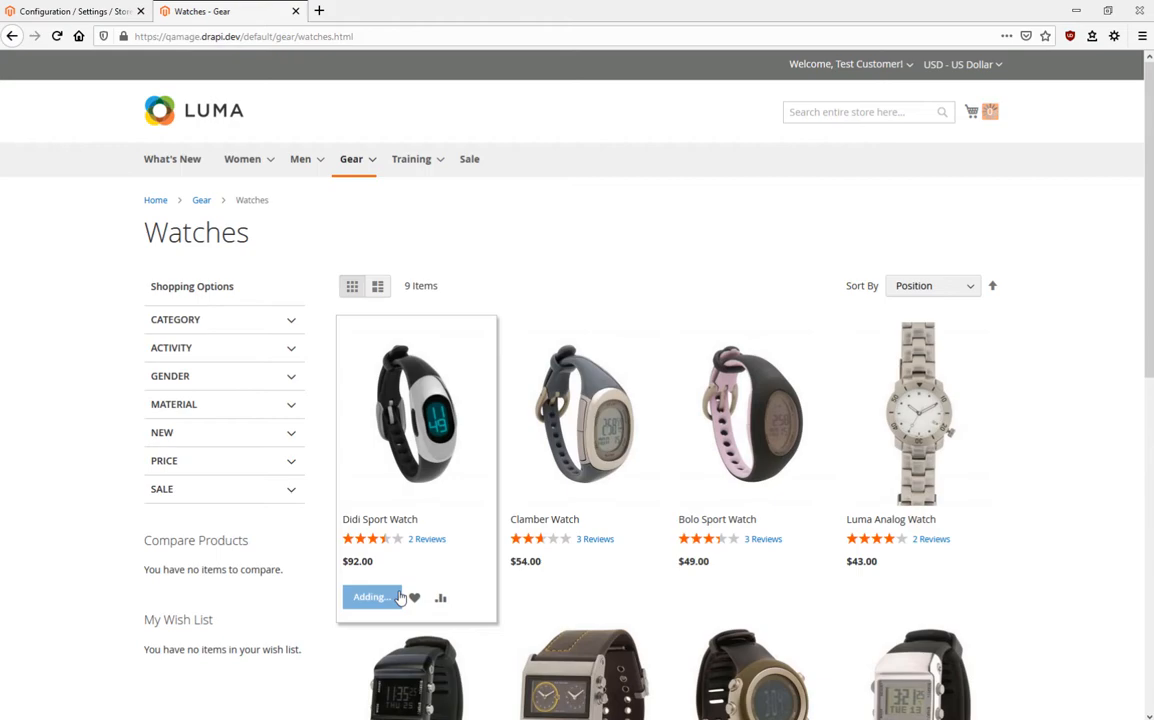
Add the Didi Sport Watch to the cart and proceed to checkout from the mini cart
left_click(372, 596)
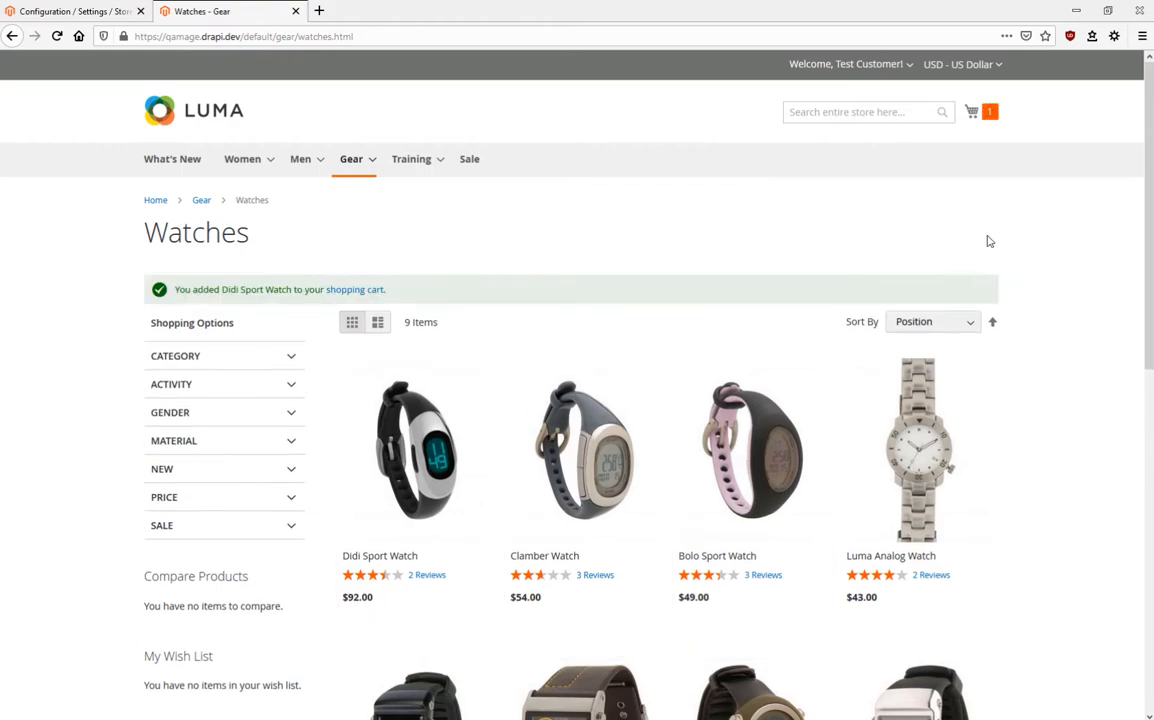
left_click(972, 112)
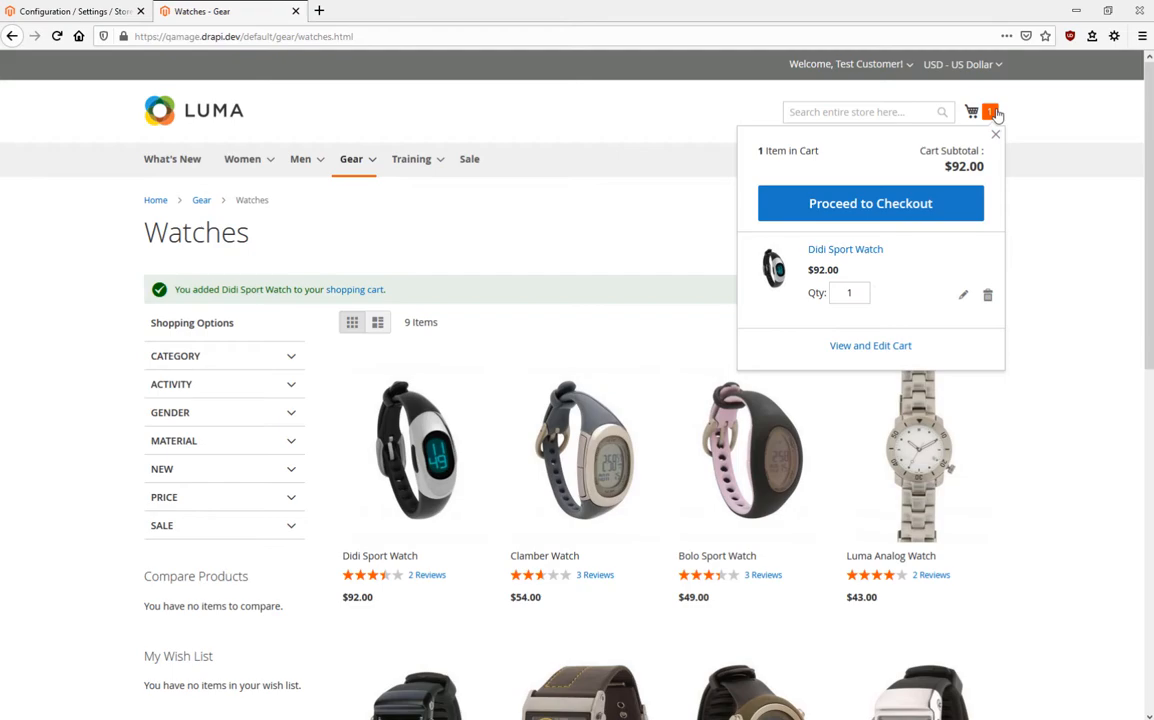
mouse_move(948, 220)
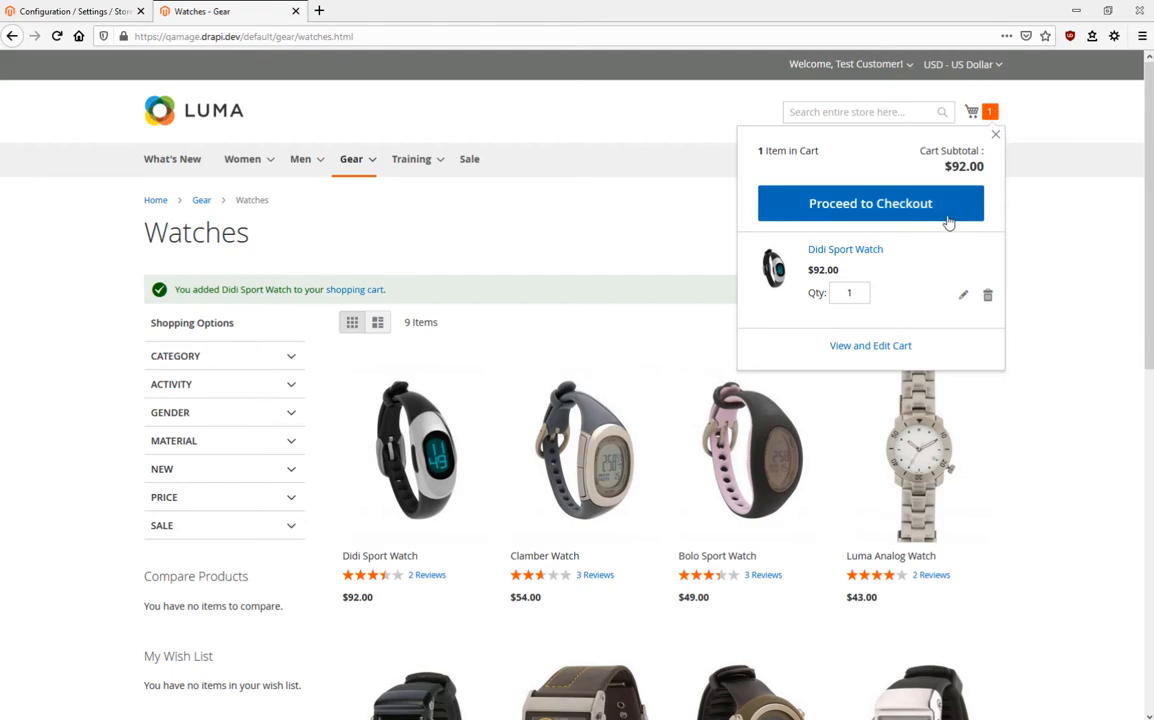
mouse_move(948, 220)
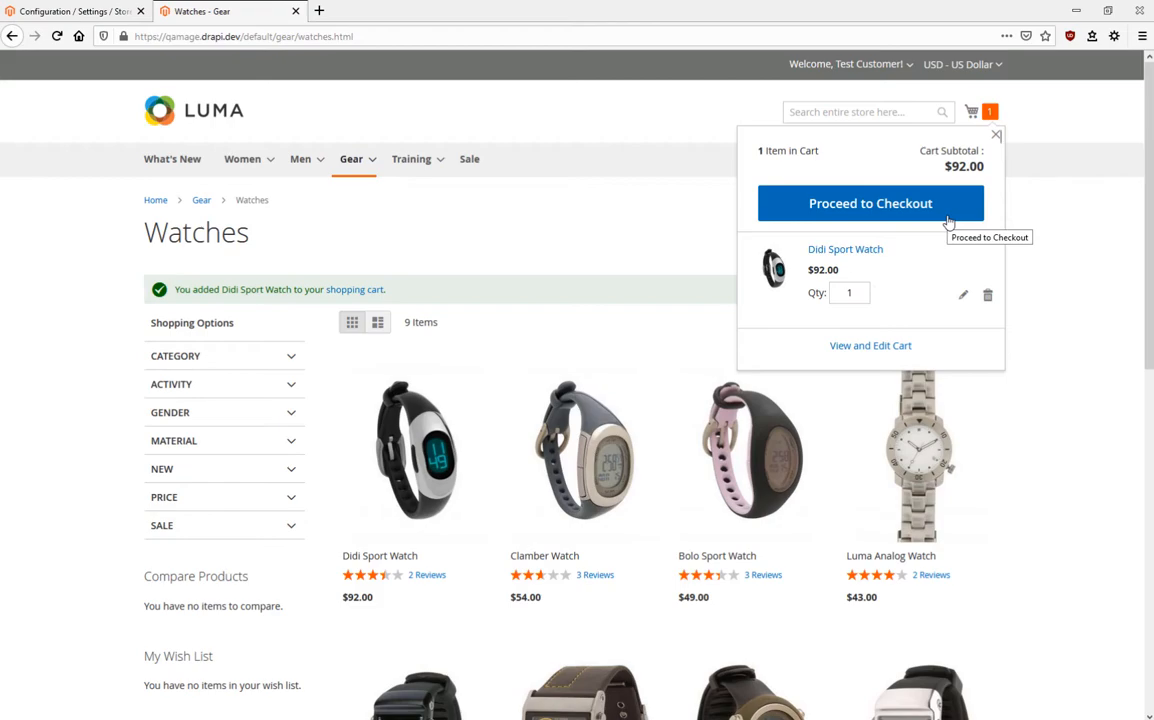
left_click(870, 204)
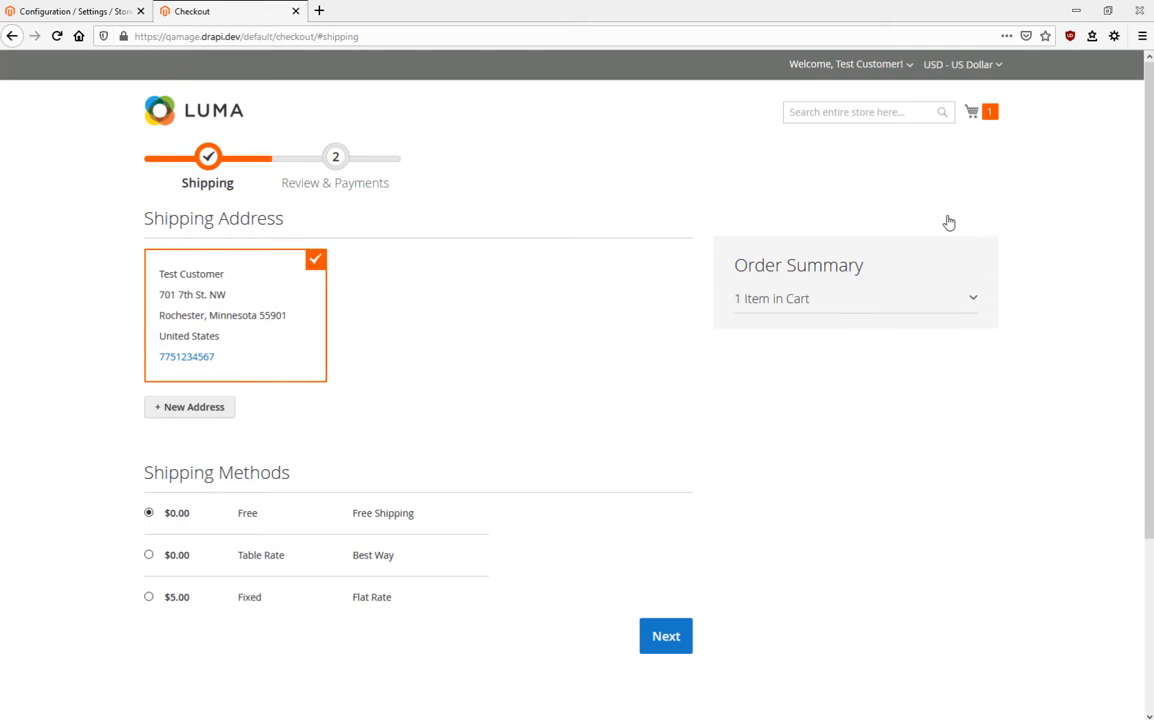
mouse_move(196, 536)
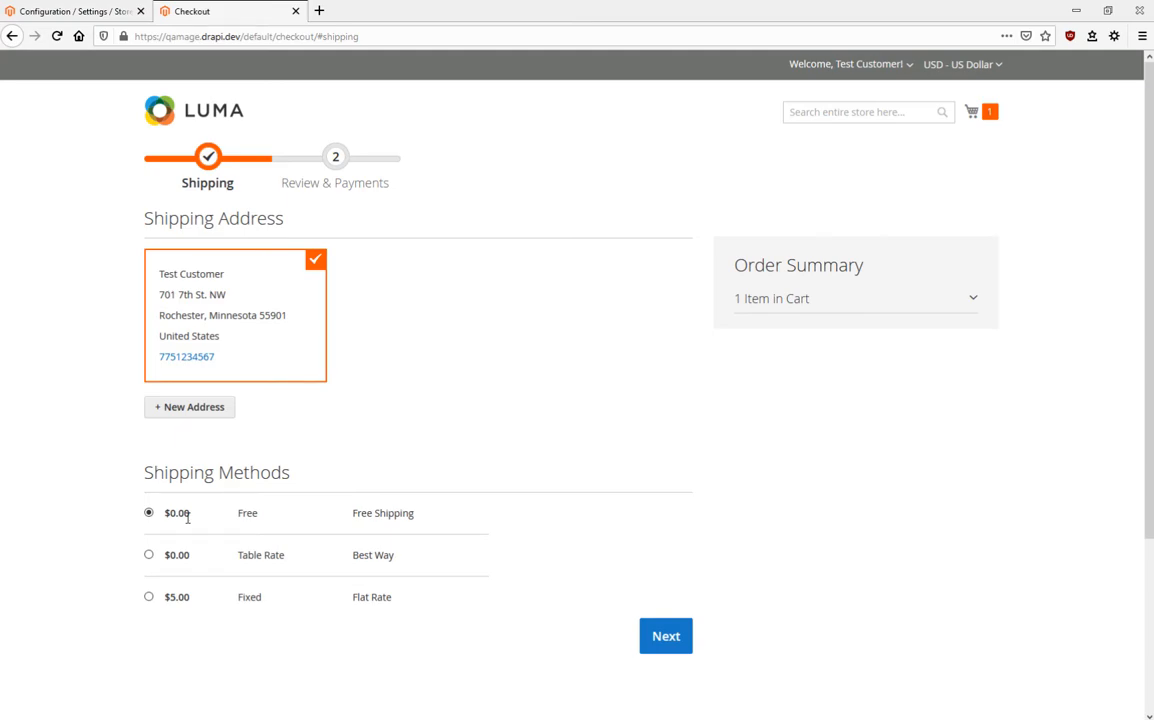
Choose Free Shipping for the saved Rochester address on the Shipping step
left_click(666, 636)
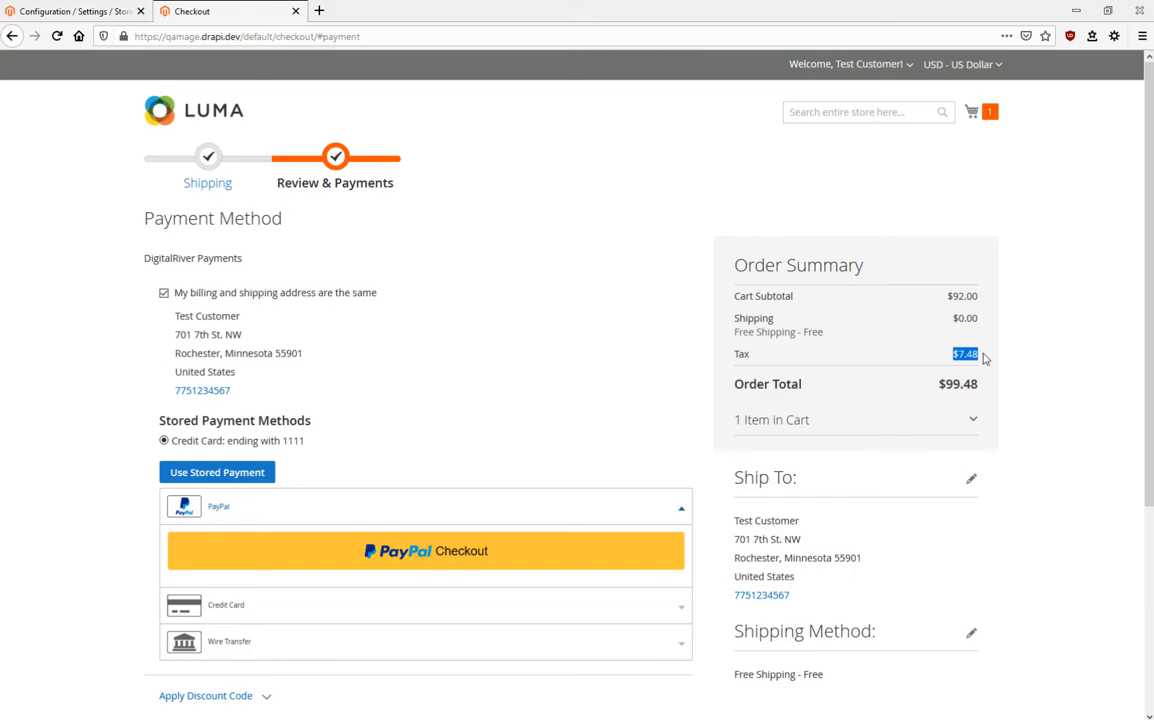
Use the stored credit card ending in 1111 to pay the $99.48 order
scroll("down", 3)
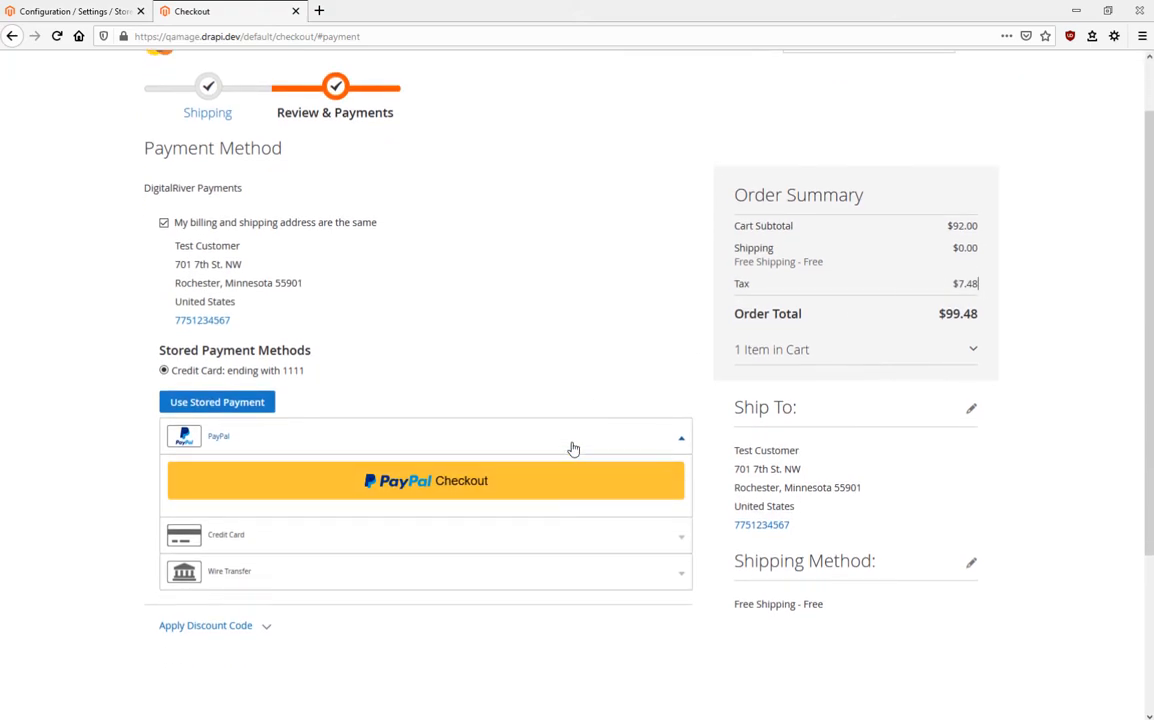
mouse_move(588, 436)
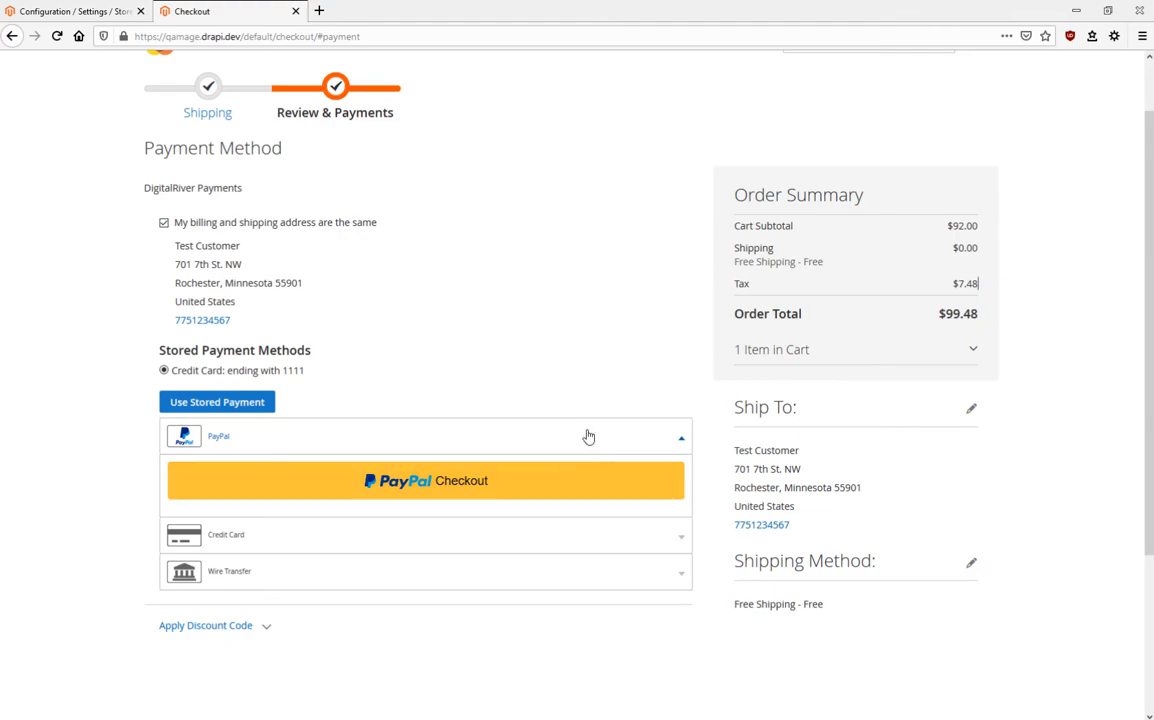
mouse_move(604, 548)
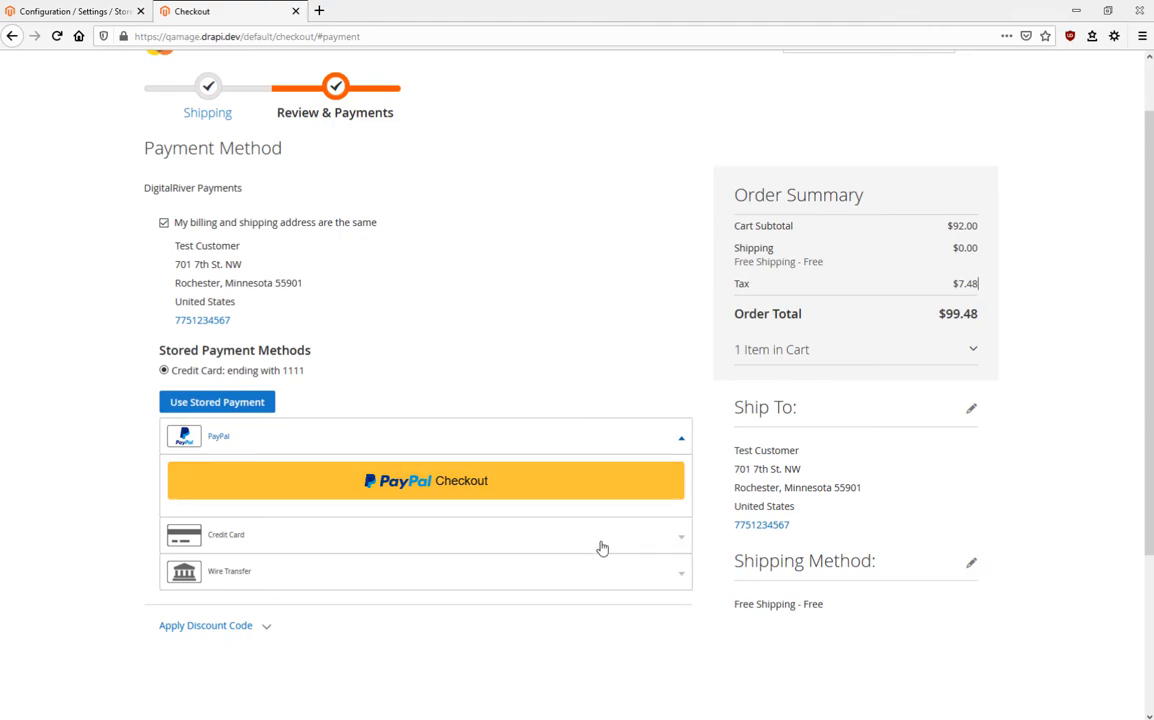
mouse_move(260, 442)
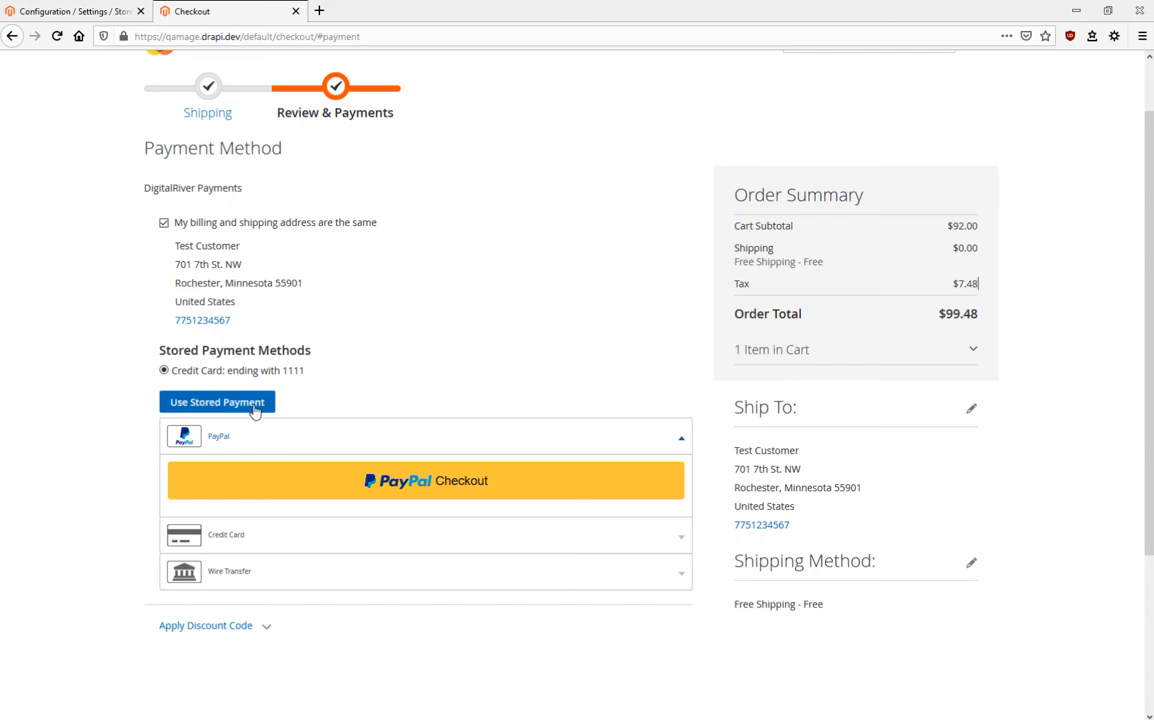
left_click(216, 402)
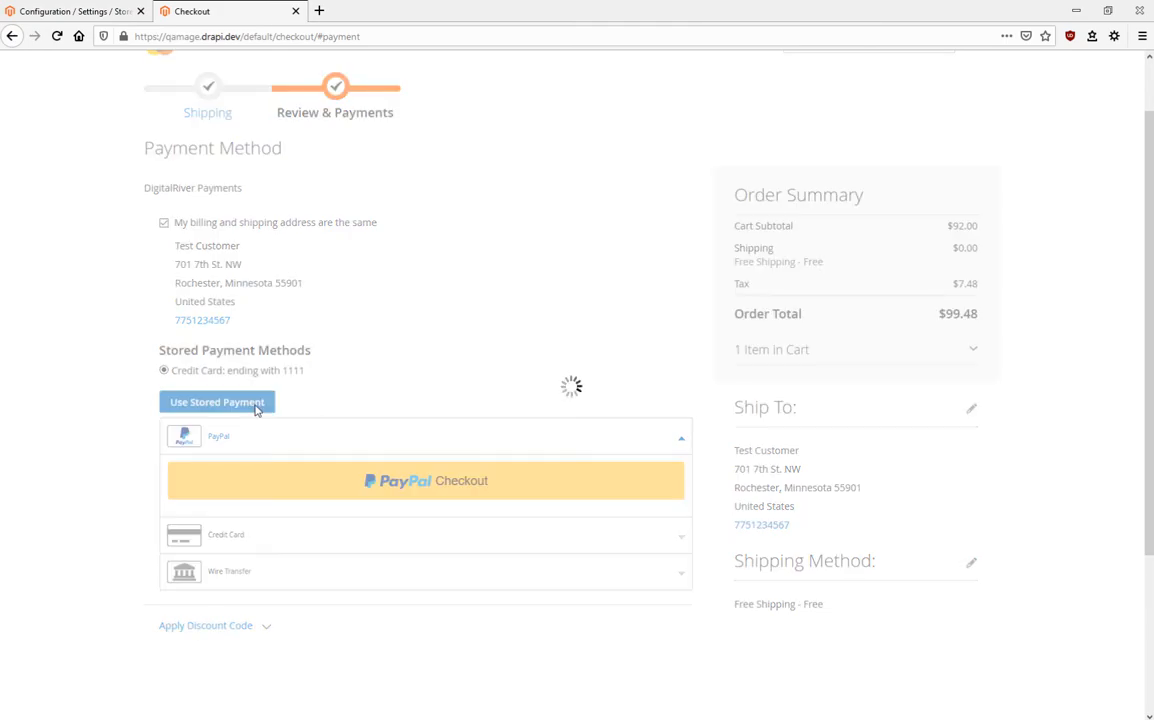
left_click(216, 402)
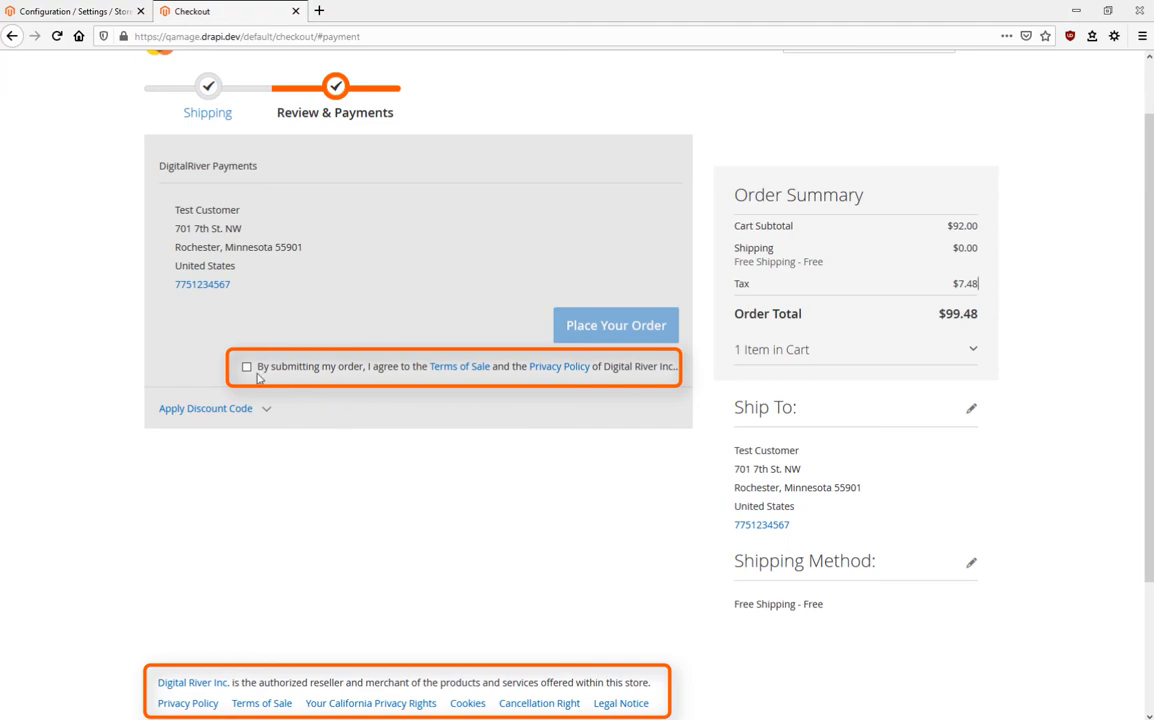
Agree to the Digital River terms of sale and place the order (000000515)
left_click(246, 366)
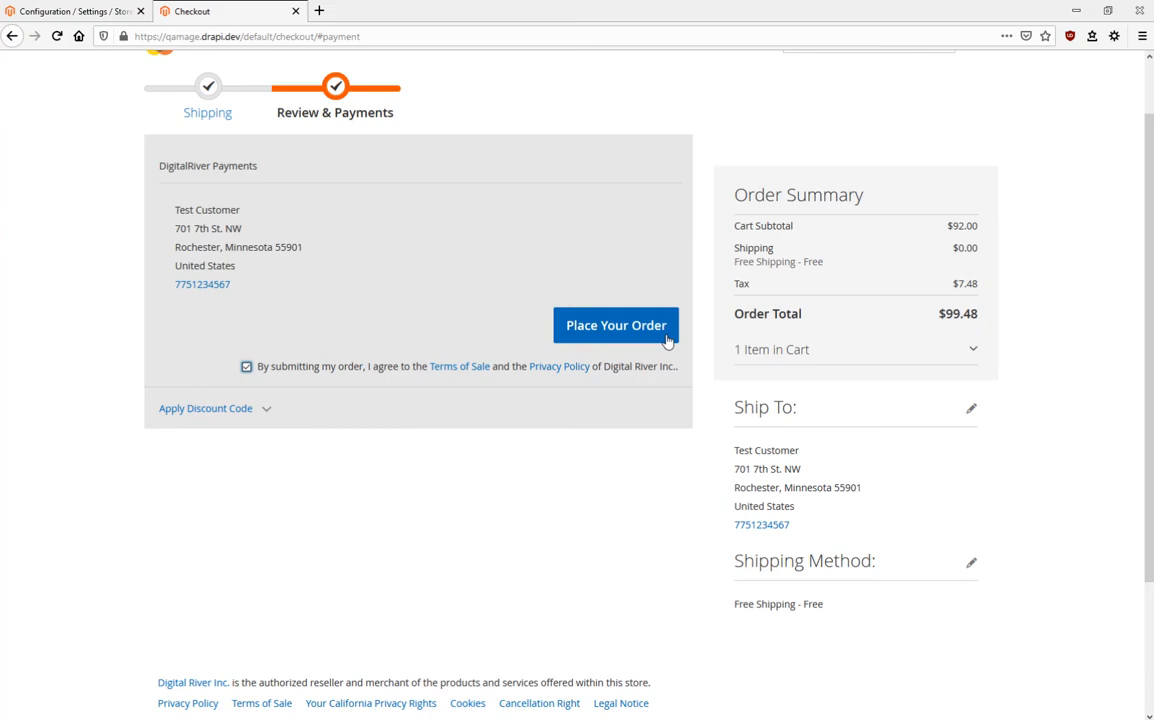
left_click(616, 324)
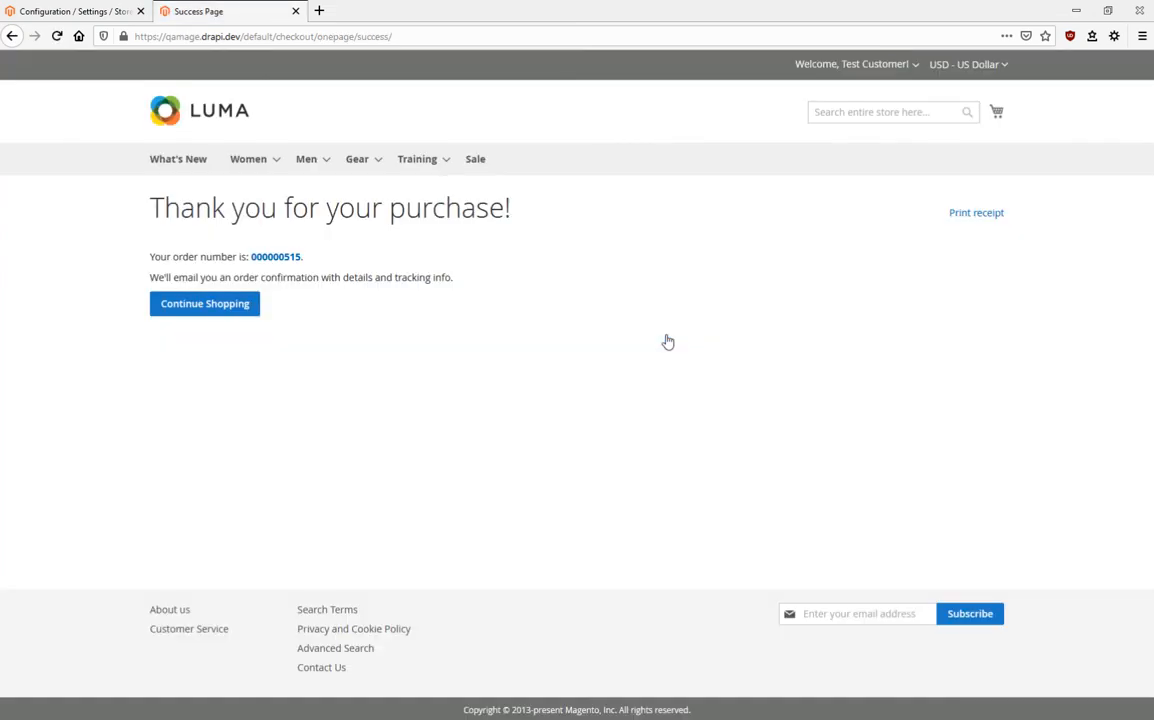